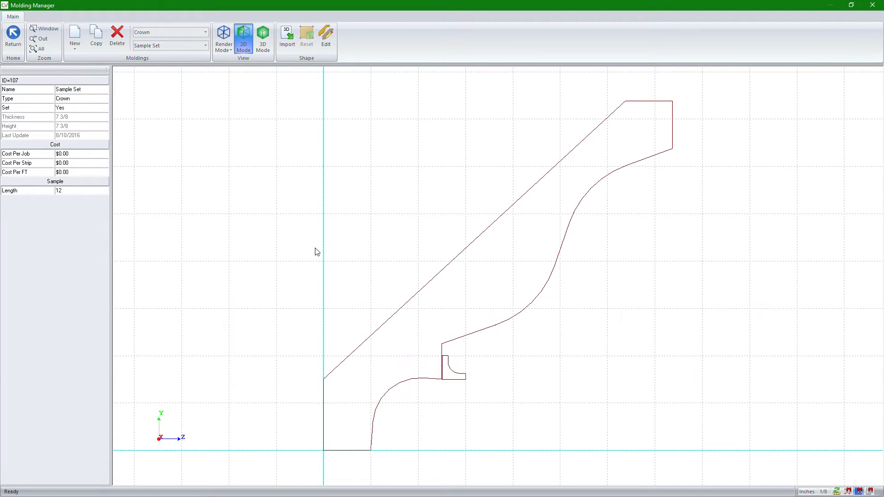
pyautogui.moveTo(316, 277)
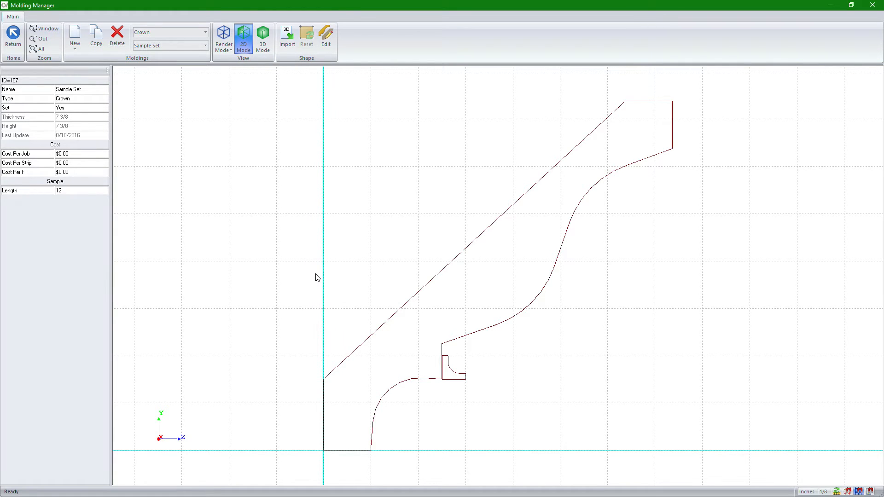
pyautogui.moveTo(326, 36)
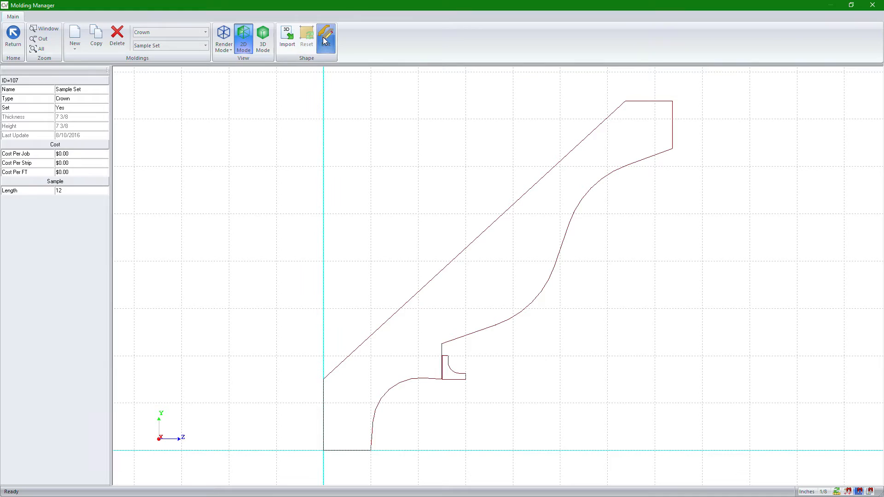
# - Edit the Sample Set and show the Cove 511 1/2 x 1/2 set shape's properties
pyautogui.click(328, 36)
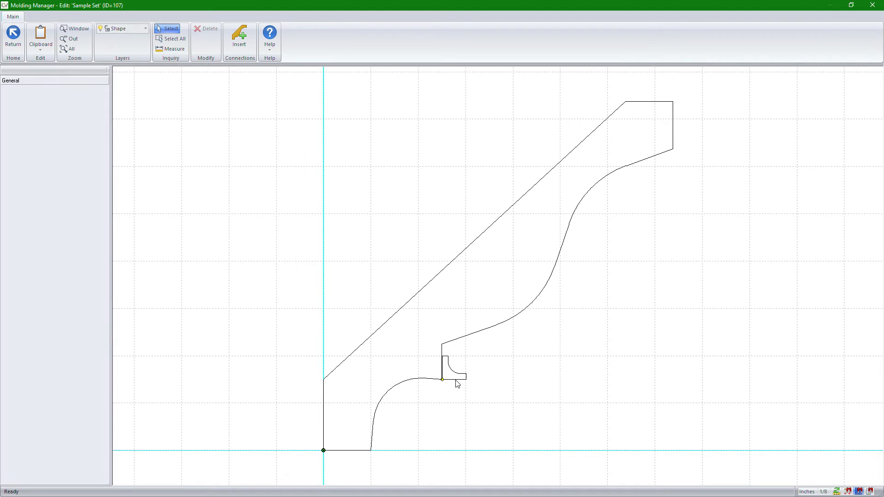
pyautogui.moveTo(452, 377)
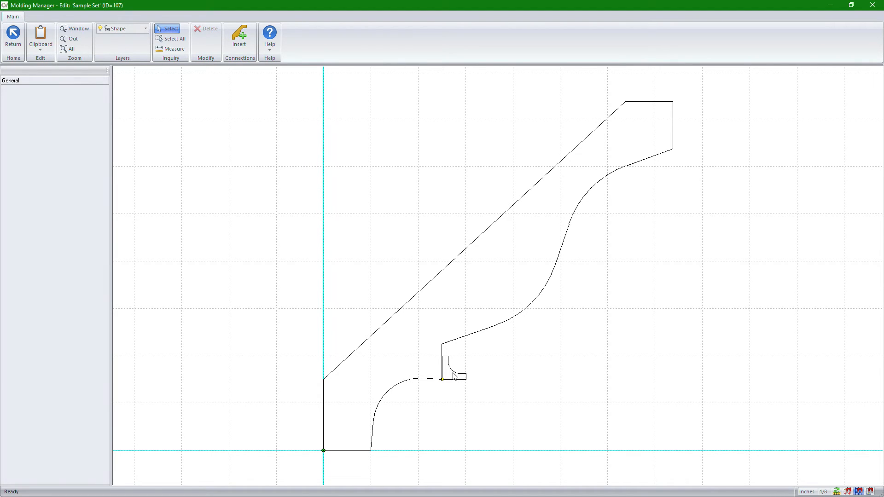
pyautogui.click(451, 378)
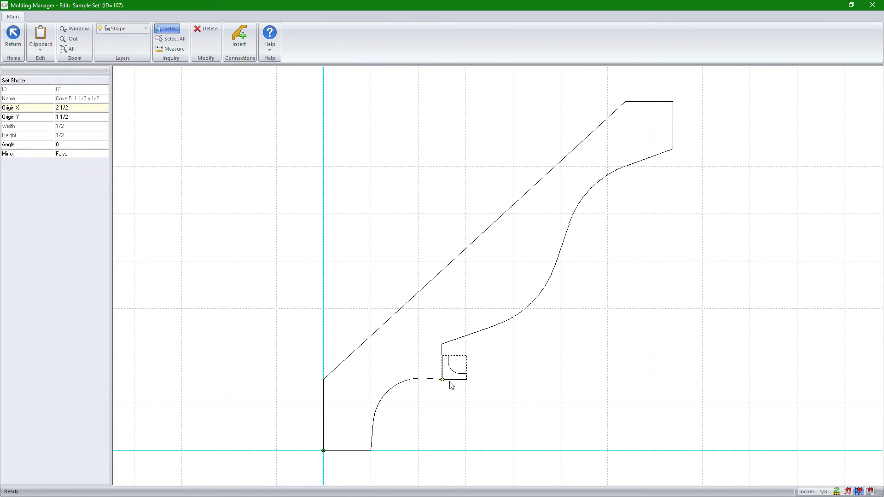
pyautogui.moveTo(70, 164)
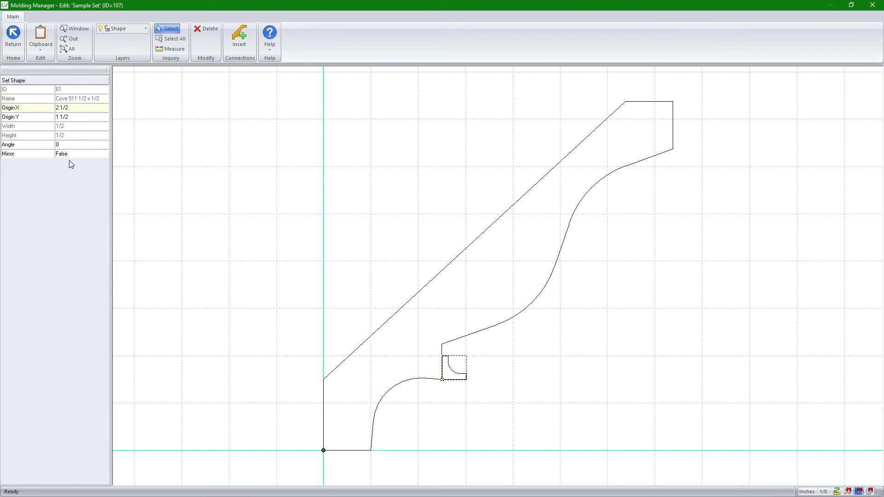
# - Set the Cove 511 shape's Mirror property to True and return to the molding overview
pyautogui.click(105, 154)
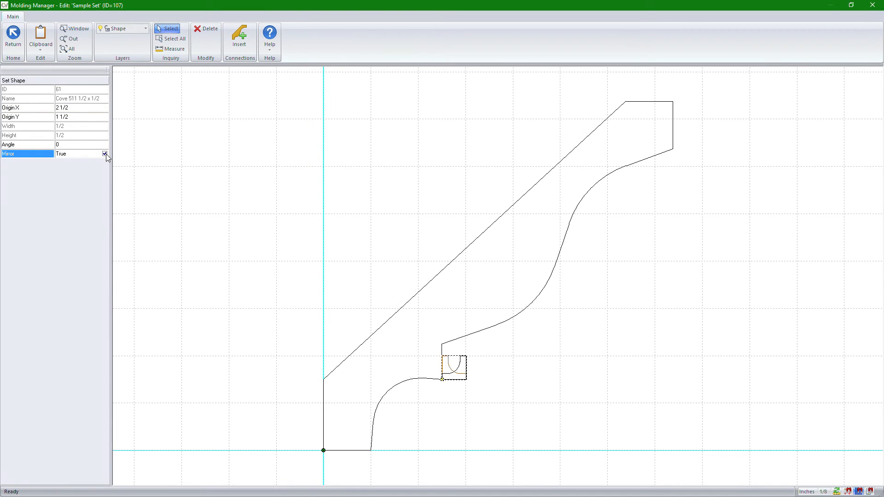
pyautogui.click(105, 154)
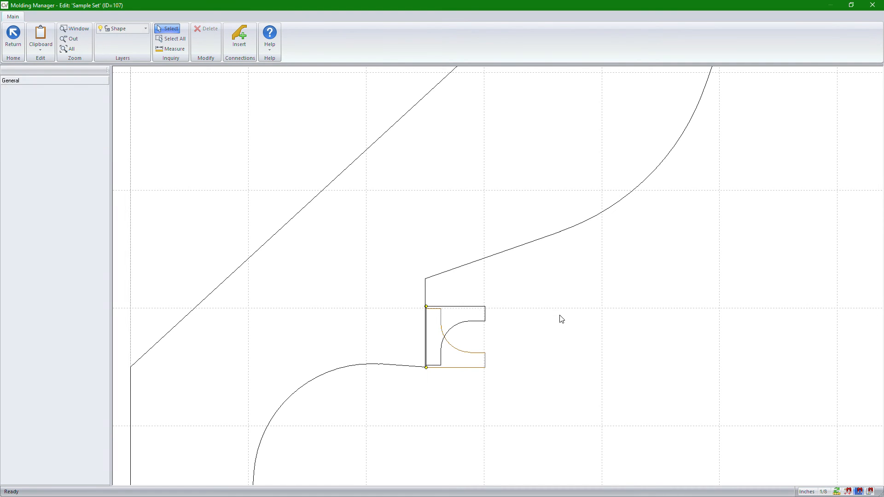
pyautogui.click(11, 36)
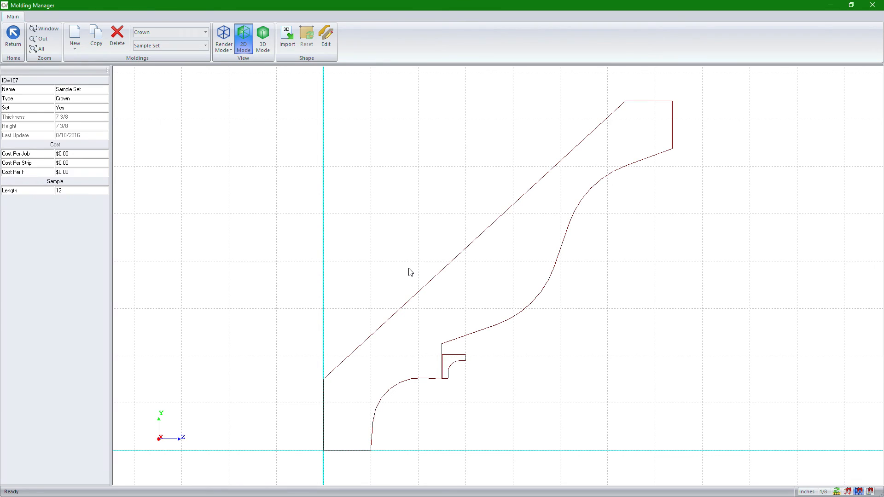